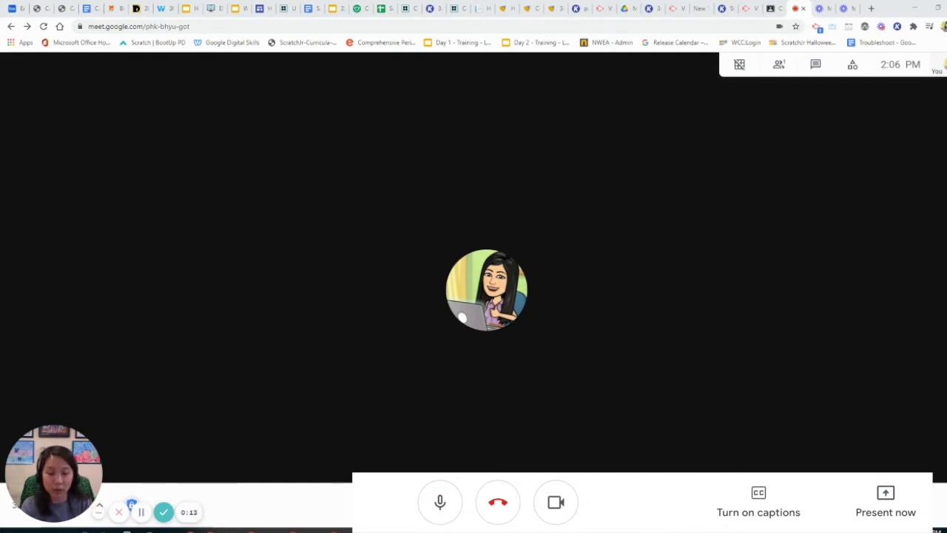
Step: Show the Present now choices: entire screen, a window, or a tab
{"action": "left_click", "coordinate": [885, 501]}
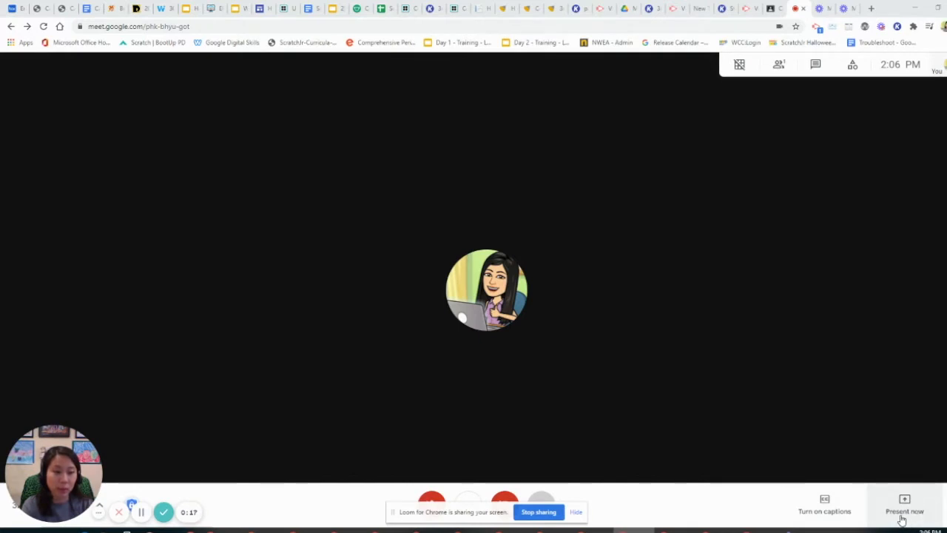
{"action": "left_click", "coordinate": [904, 506]}
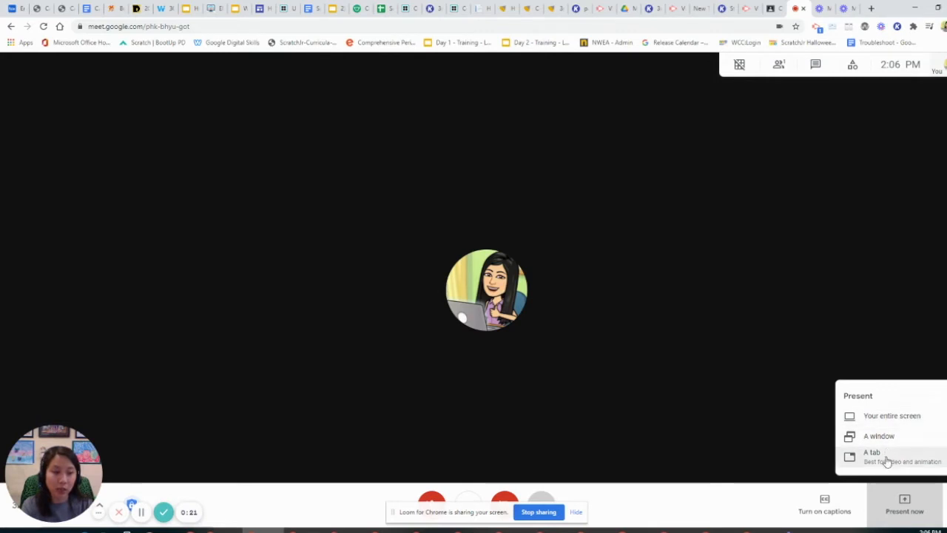
{"action": "mouse_move", "coordinate": [891, 415]}
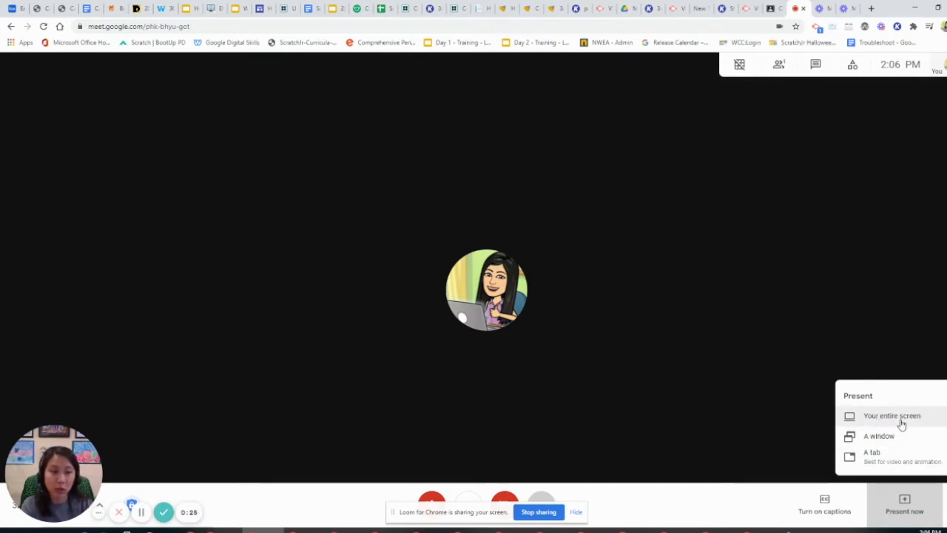
Step: Share Screen 1 as the entire screen with the meeting
{"action": "left_click", "coordinate": [891, 415]}
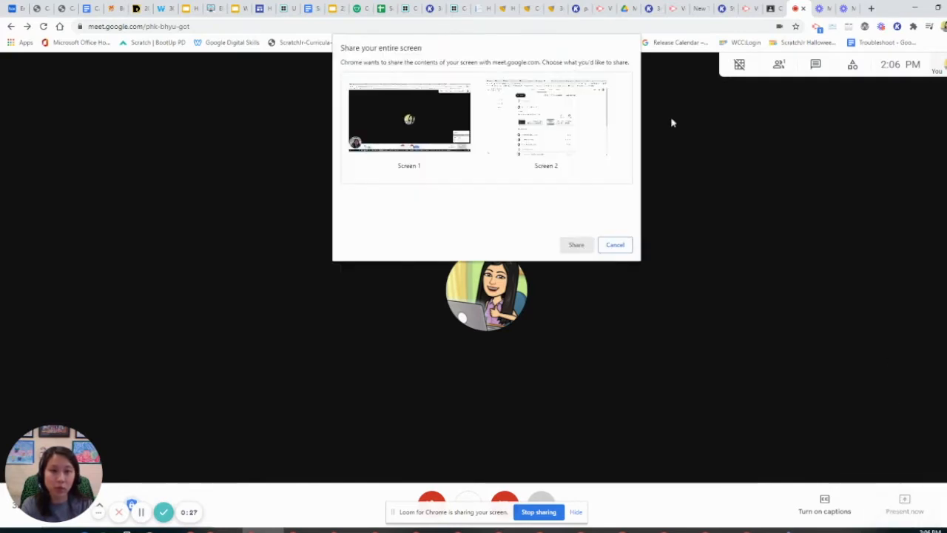
{"action": "left_click", "coordinate": [408, 115]}
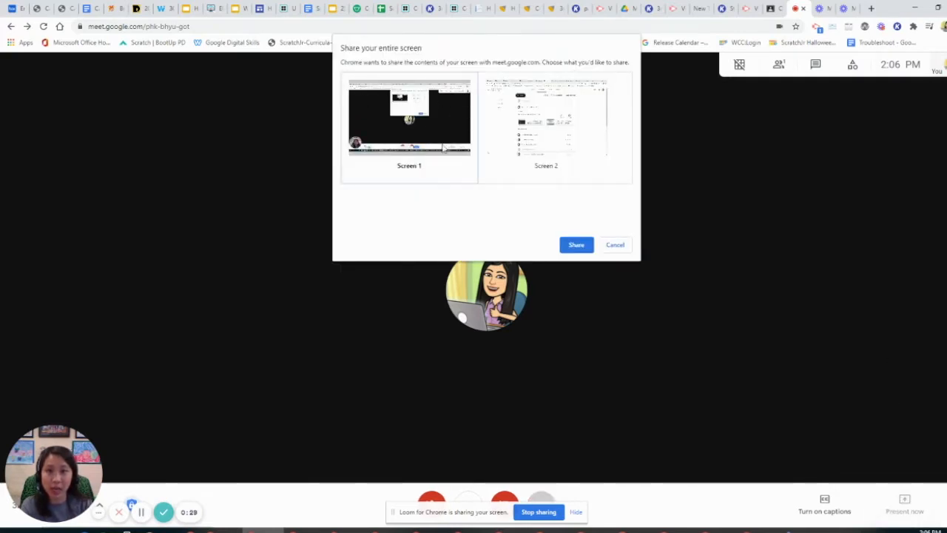
{"action": "mouse_move", "coordinate": [407, 124]}
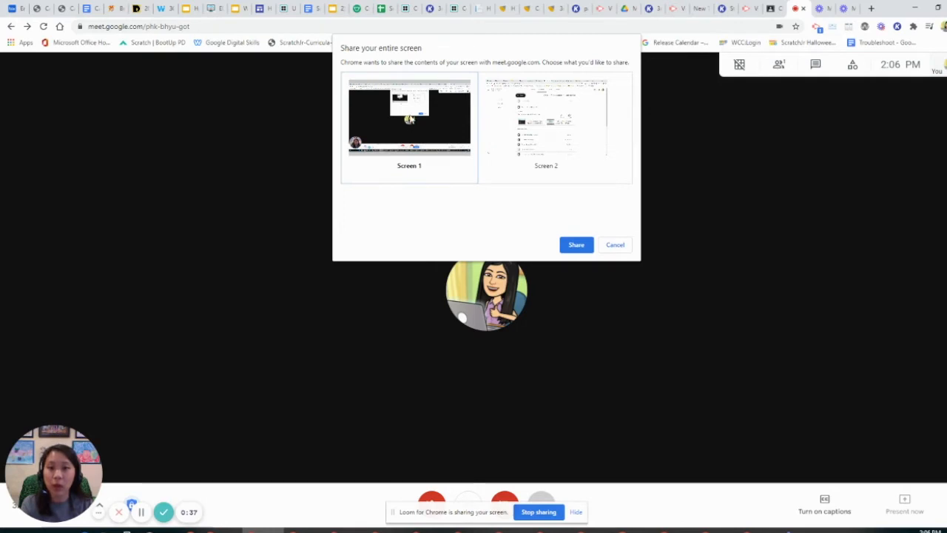
{"action": "mouse_move", "coordinate": [367, 106]}
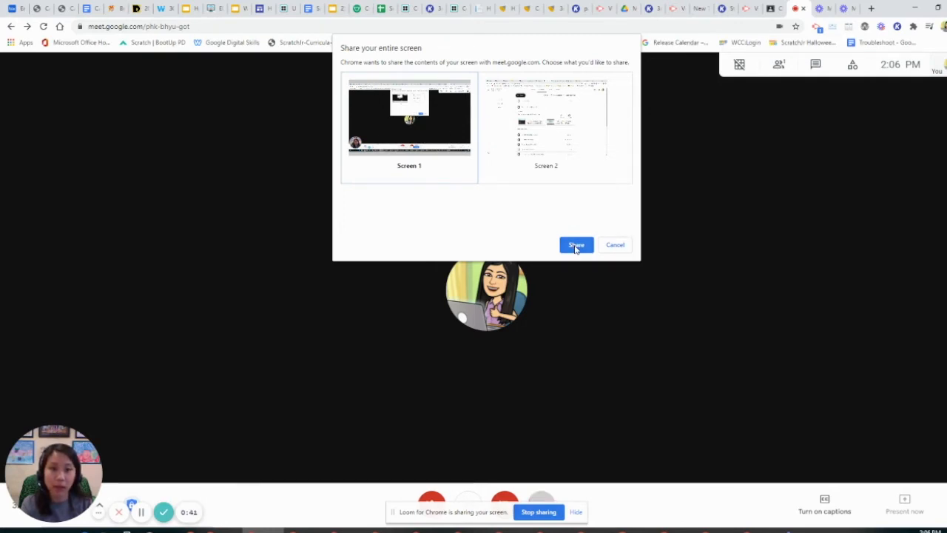
{"action": "left_click", "coordinate": [576, 244]}
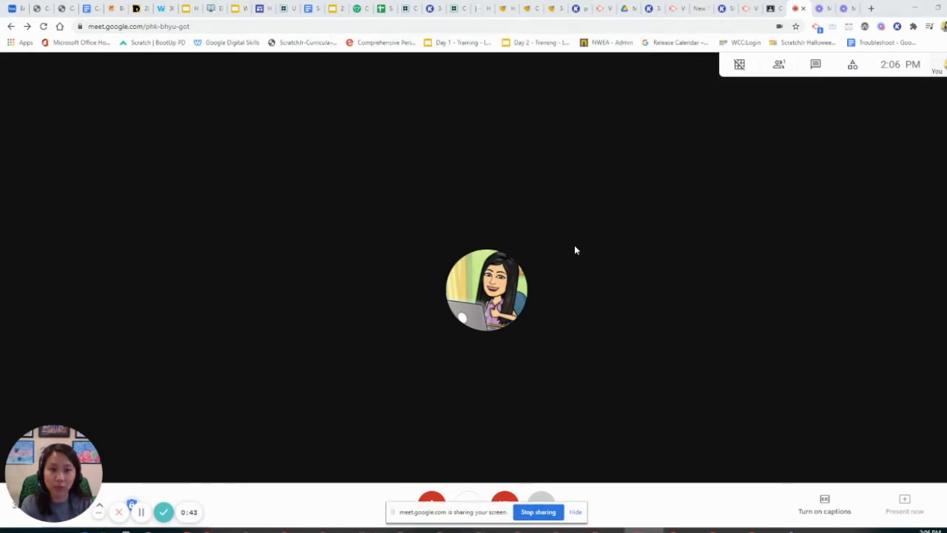
Step: Stop presenting the entire screen and return to the meeting view
{"action": "left_click", "coordinate": [904, 503]}
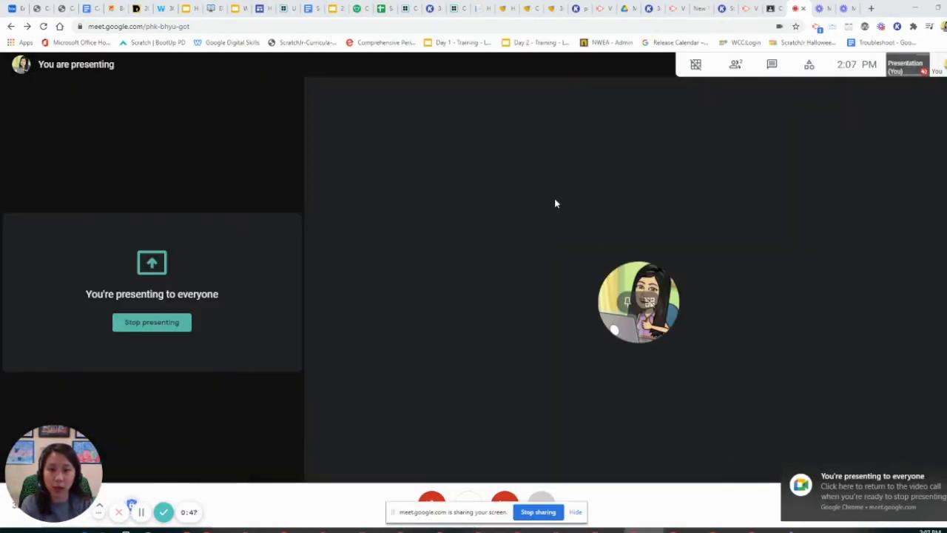
{"action": "mouse_move", "coordinate": [518, 312]}
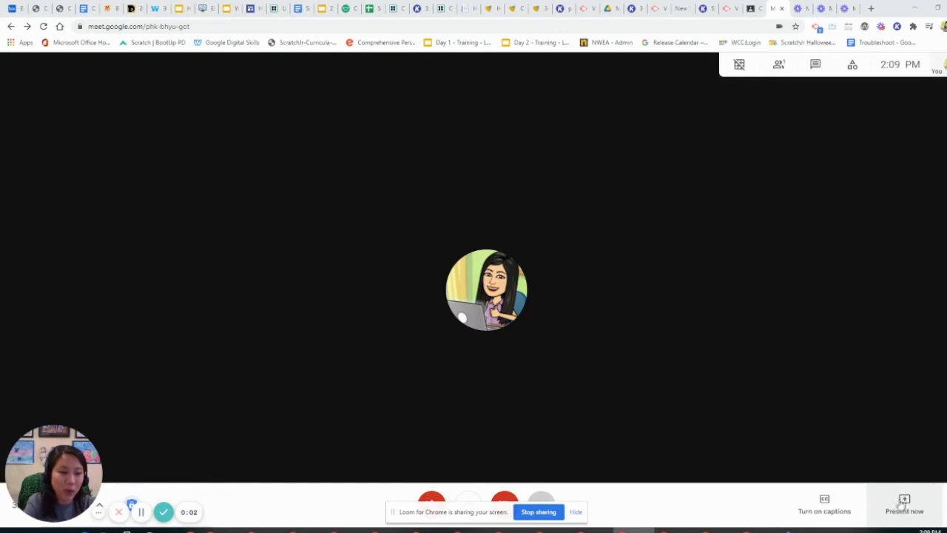
Step: Share the Upside Down Boy window using the single-window presenting option
{"action": "left_click", "coordinate": [903, 506]}
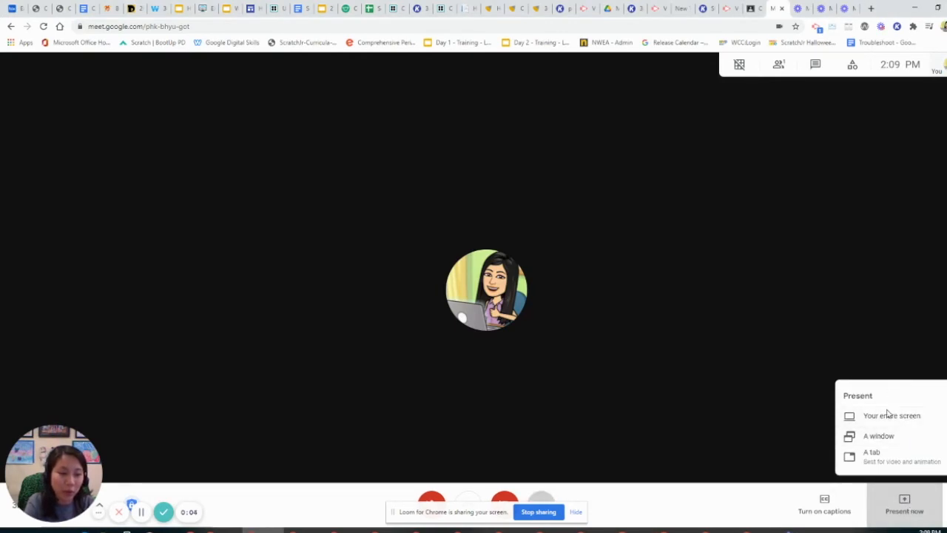
{"action": "mouse_move", "coordinate": [885, 435]}
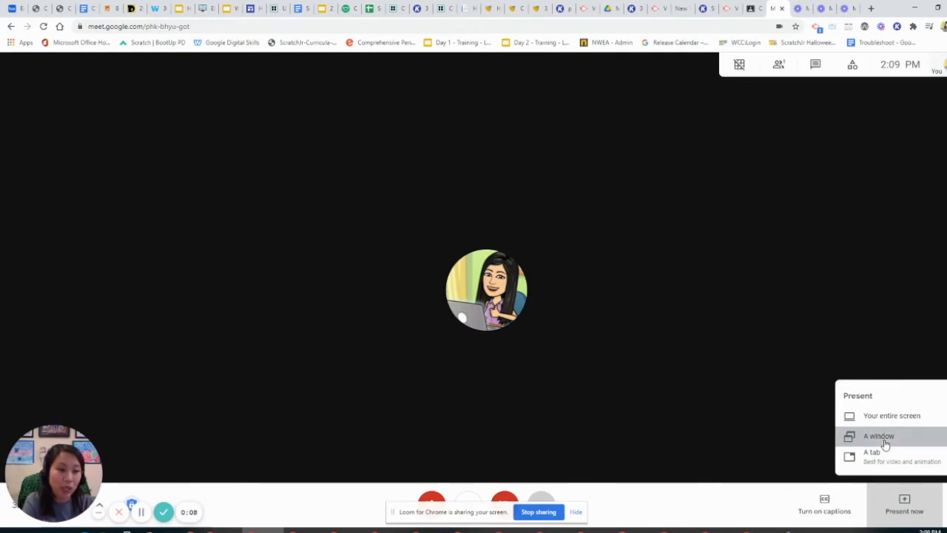
{"action": "left_click", "coordinate": [879, 435]}
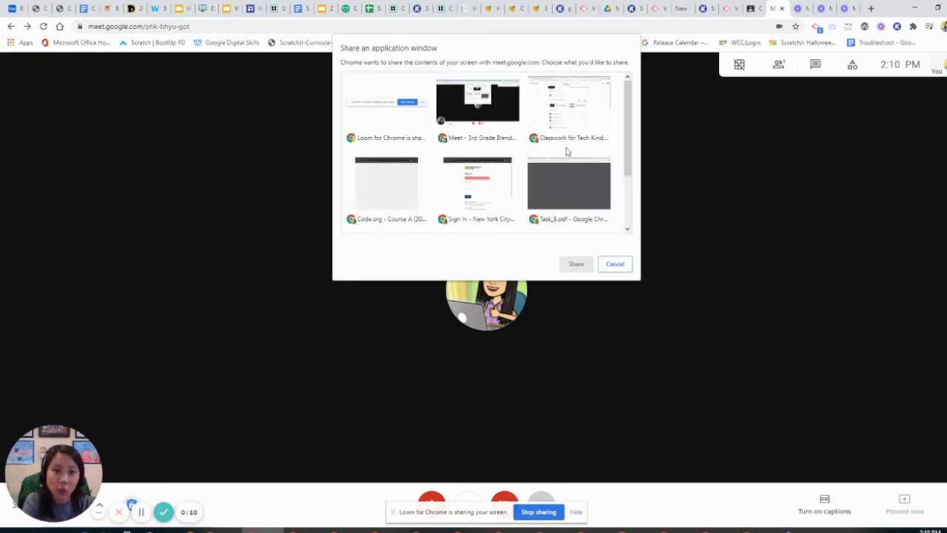
{"action": "scroll", "scroll_direction": "down", "scroll_amount": 3}
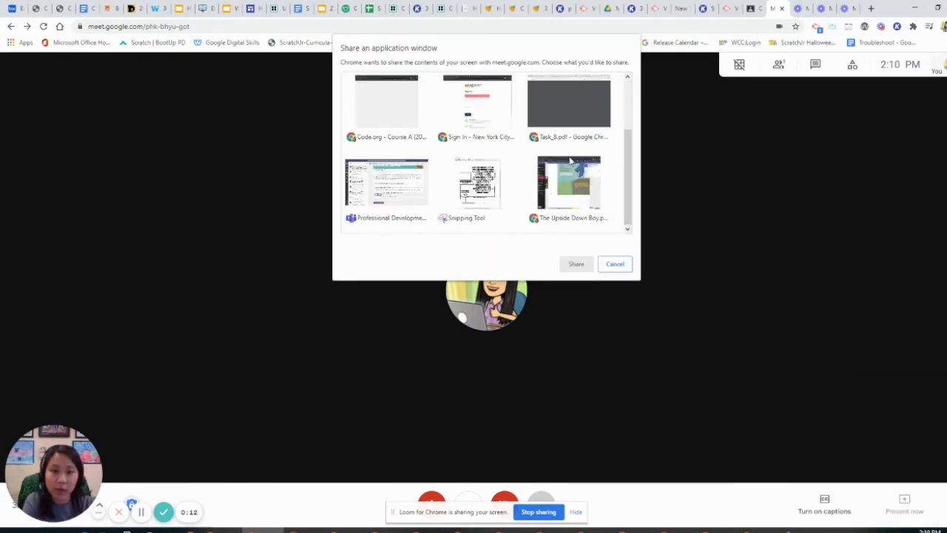
{"action": "left_click", "coordinate": [568, 184]}
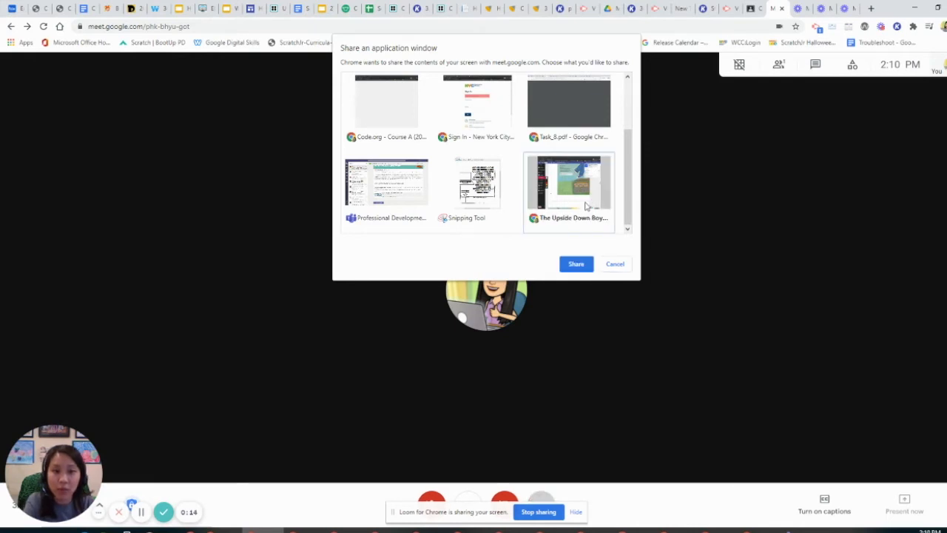
{"action": "left_click", "coordinate": [576, 263]}
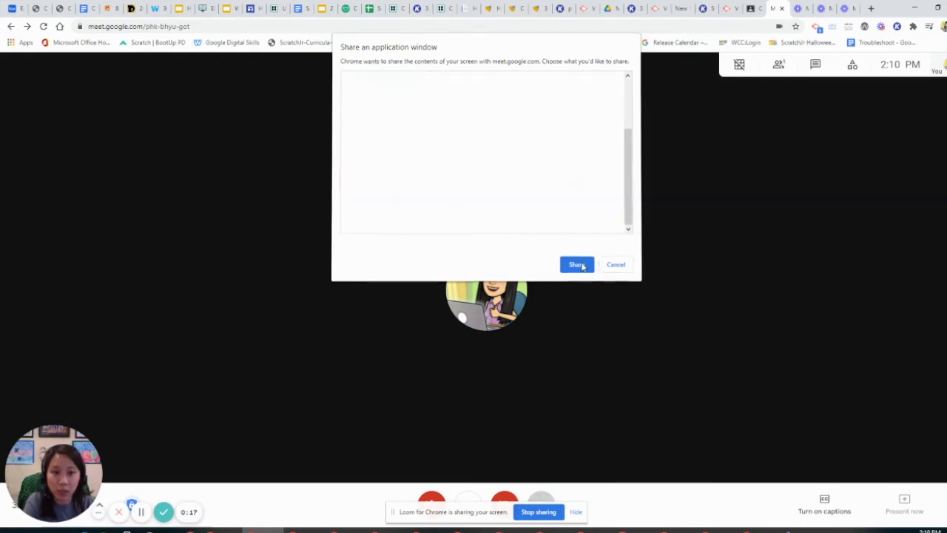
{"action": "left_click", "coordinate": [577, 264]}
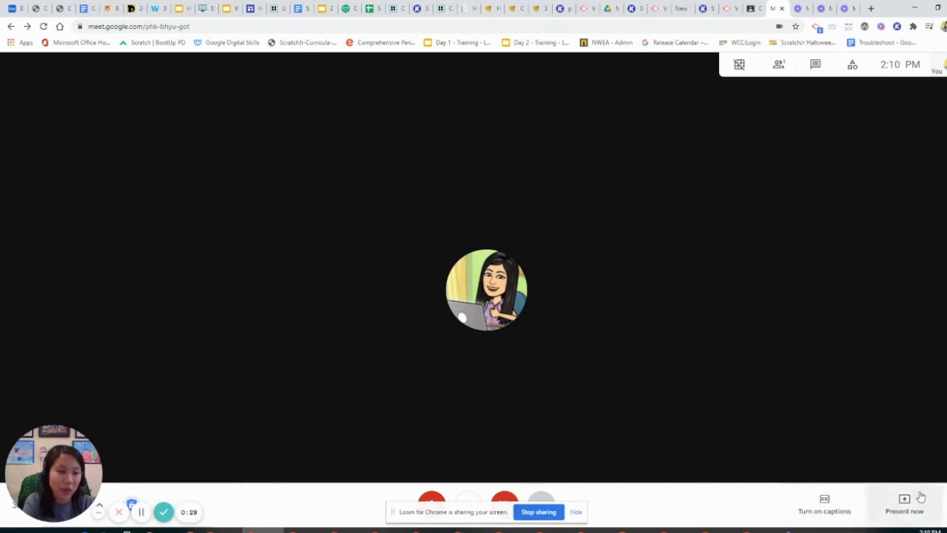
Step: Choose the Code.org Rey and BB-8 #2 browser tab to share with audio
{"action": "left_click", "coordinate": [904, 506]}
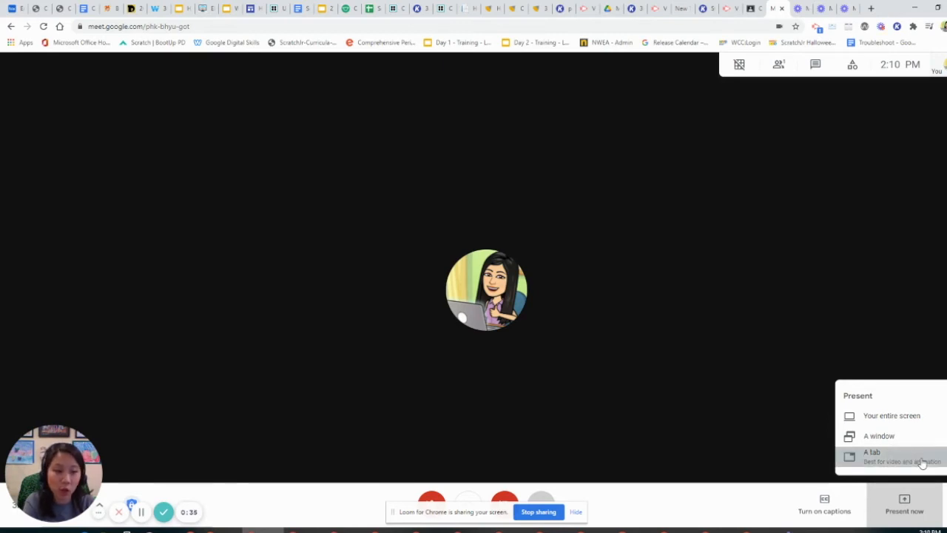
{"action": "left_click", "coordinate": [871, 453]}
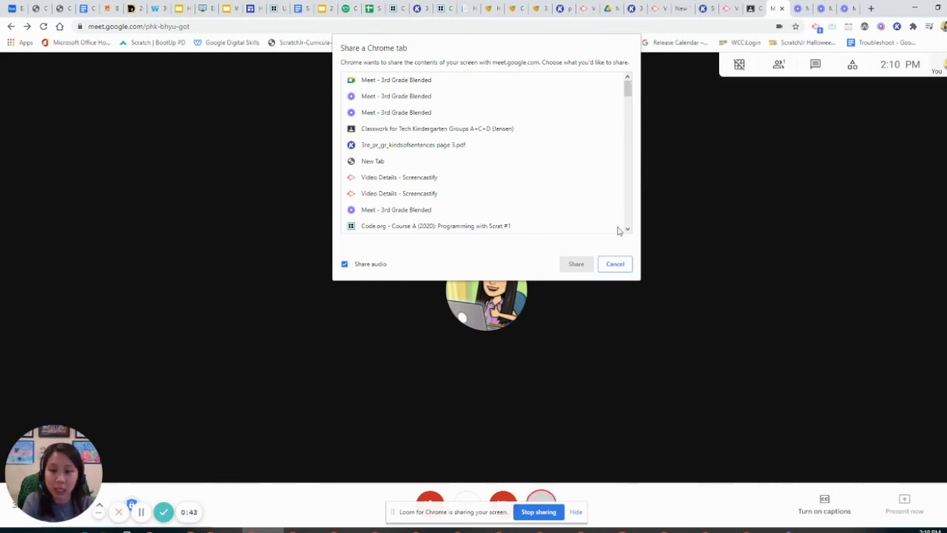
{"action": "mouse_move", "coordinate": [598, 80]}
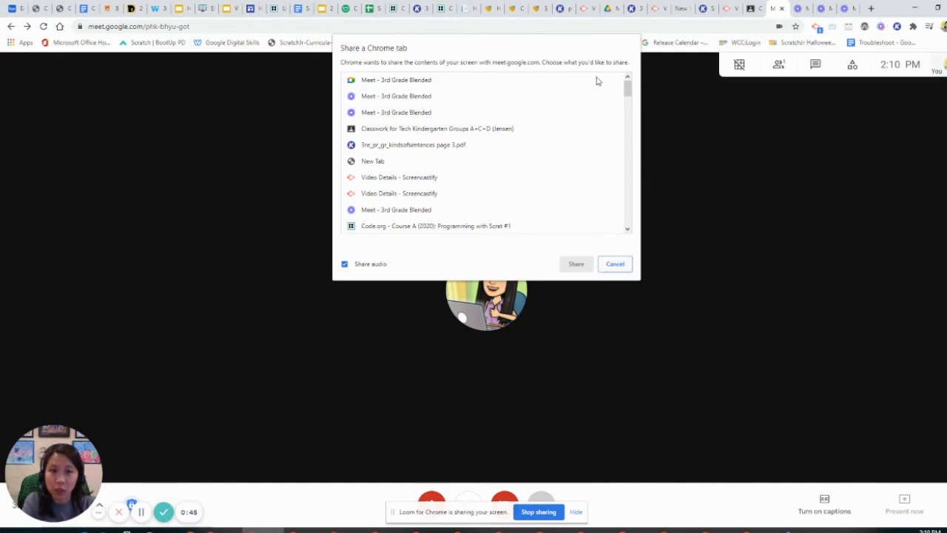
{"action": "mouse_move", "coordinate": [398, 62]}
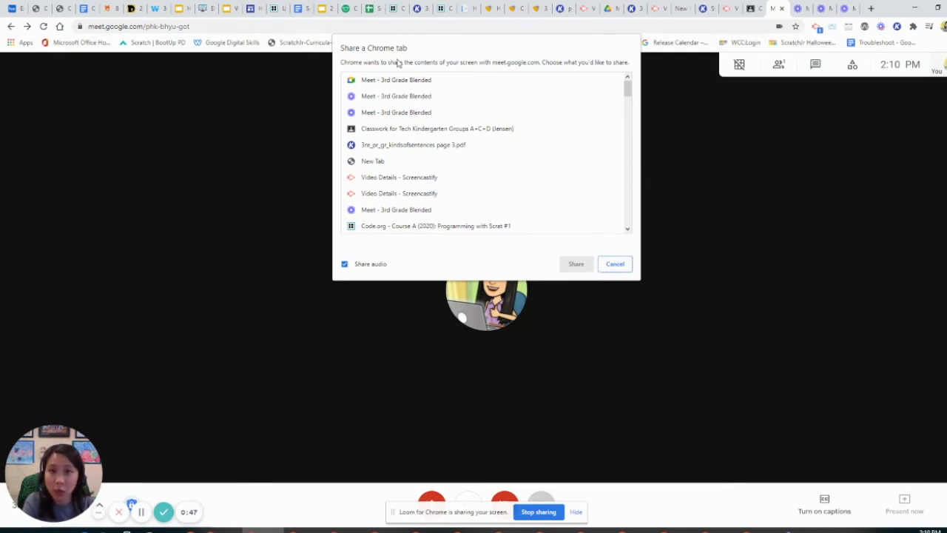
{"action": "mouse_move", "coordinate": [377, 269]}
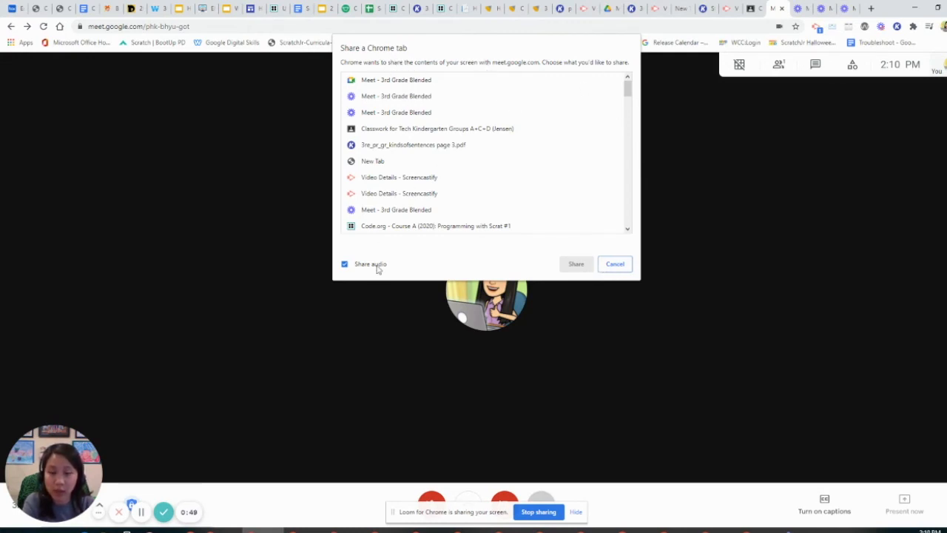
{"action": "mouse_move", "coordinate": [334, 246]}
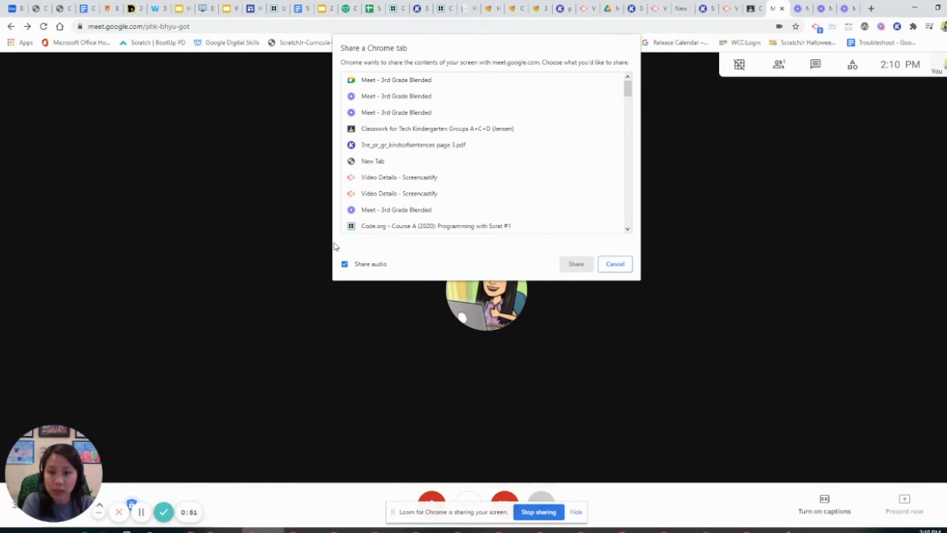
{"action": "mouse_move", "coordinate": [317, 252]}
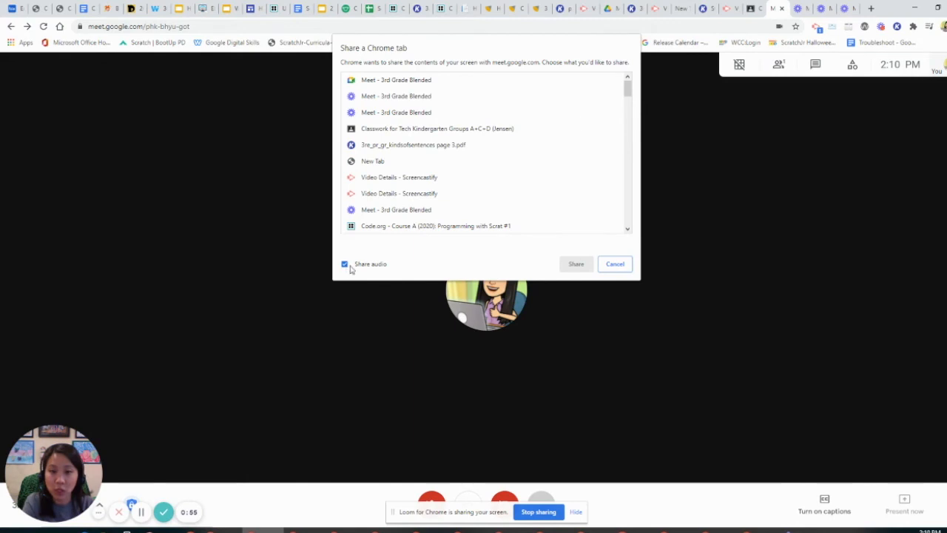
{"action": "mouse_move", "coordinate": [486, 230]}
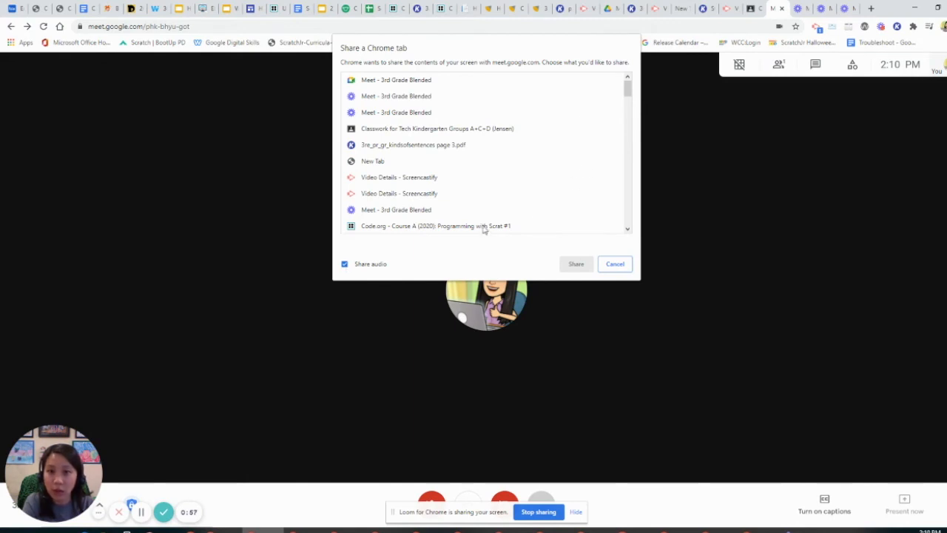
{"action": "scroll", "scroll_direction": "down", "scroll_amount": 3}
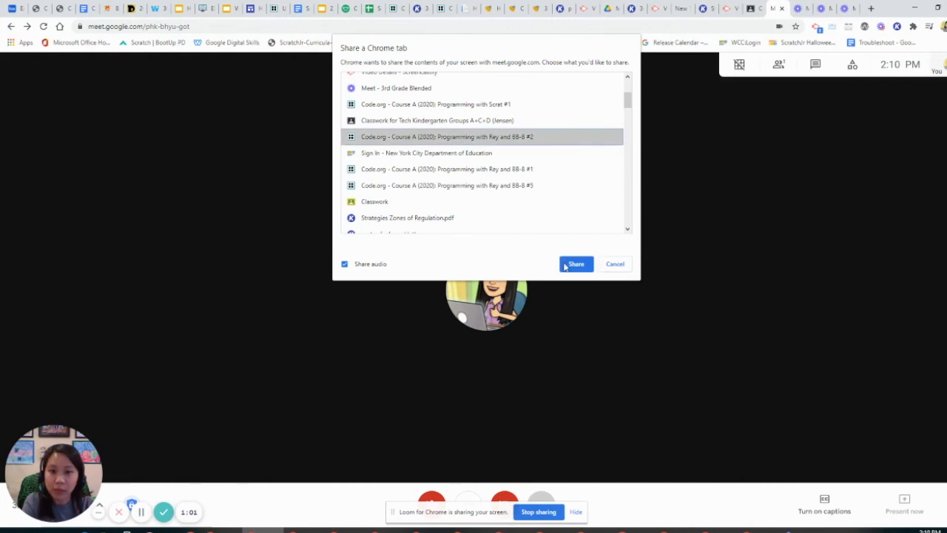
{"action": "left_click", "coordinate": [577, 263]}
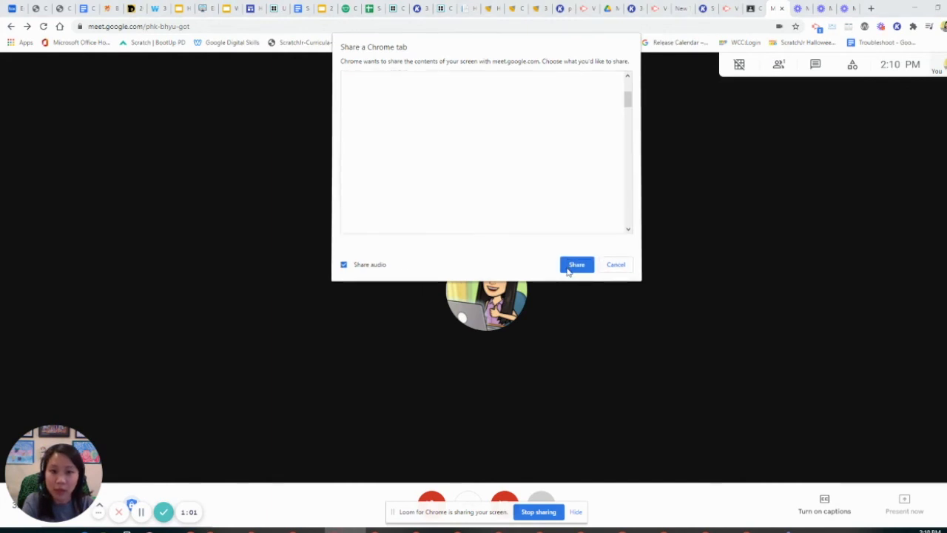
Step: Present the Code.org tab, toggling presentation audio off and back on
{"action": "left_click", "coordinate": [577, 263]}
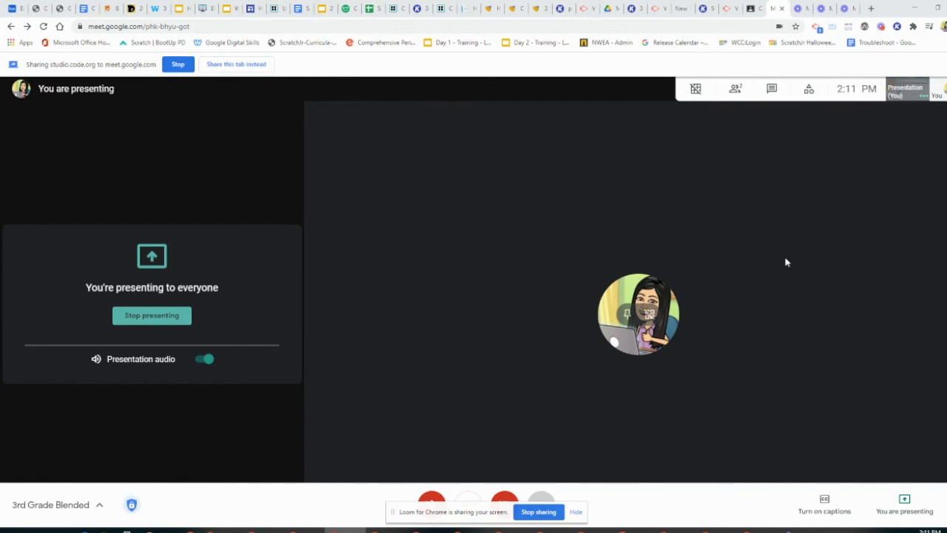
{"action": "mouse_move", "coordinate": [136, 384]}
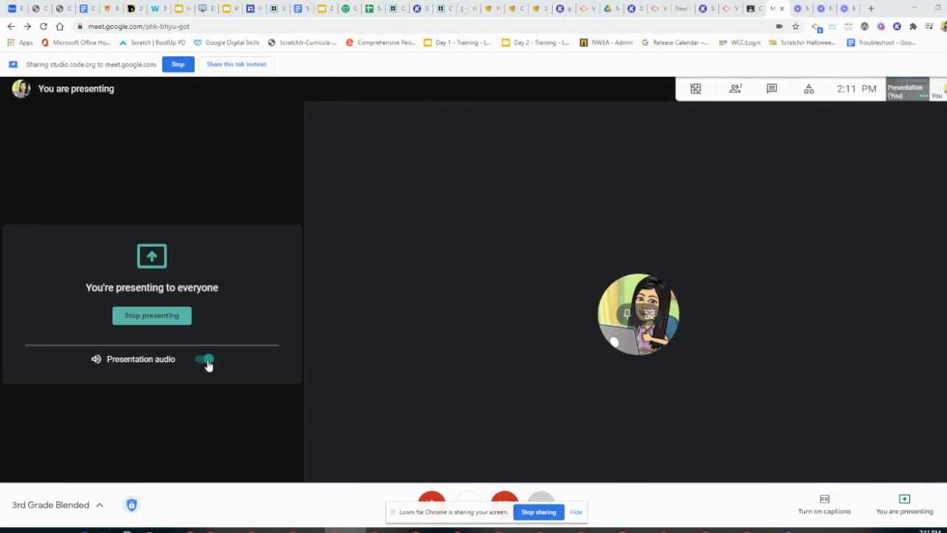
{"action": "left_click", "coordinate": [204, 359]}
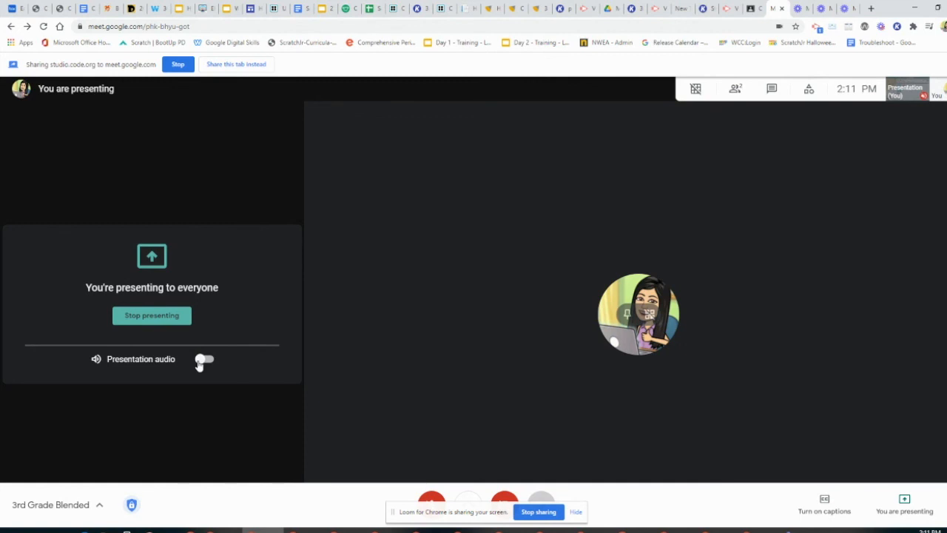
{"action": "left_click", "coordinate": [204, 360]}
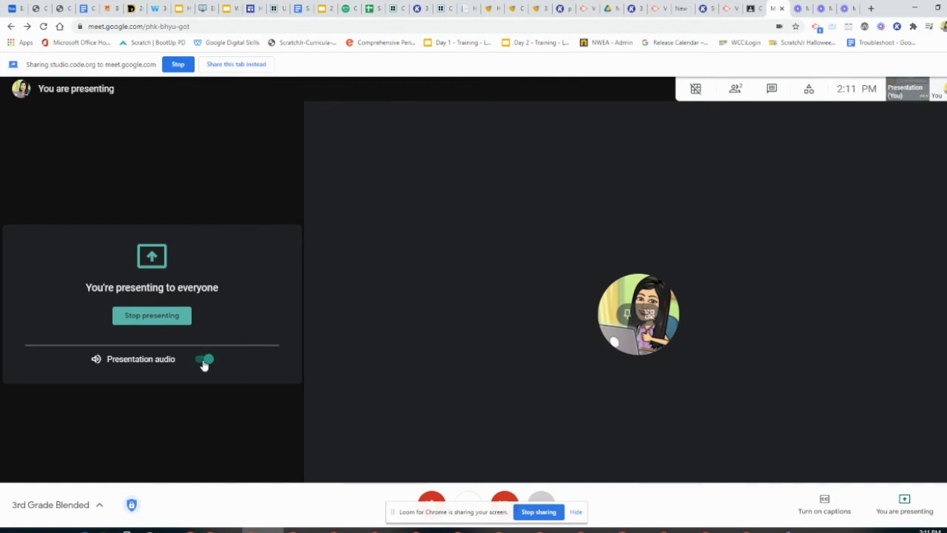
{"action": "mouse_move", "coordinate": [151, 315]}
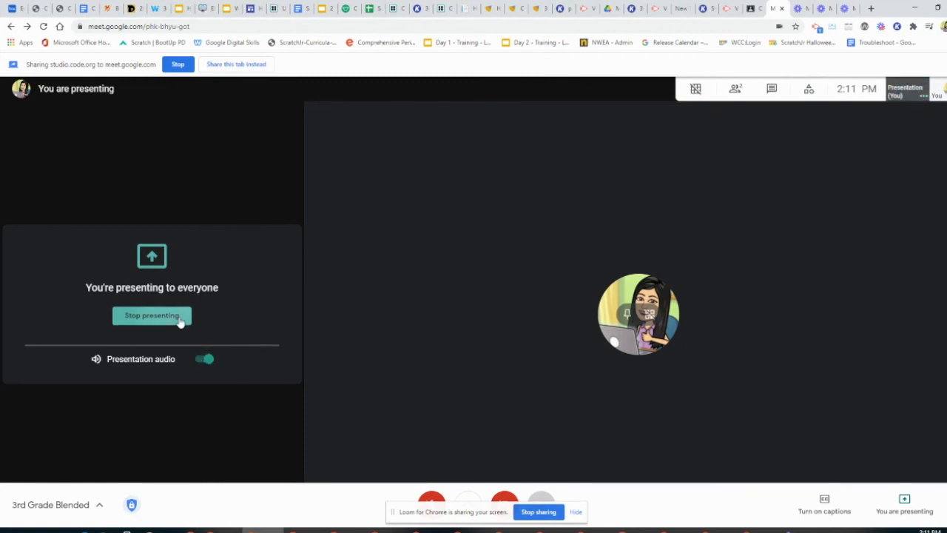